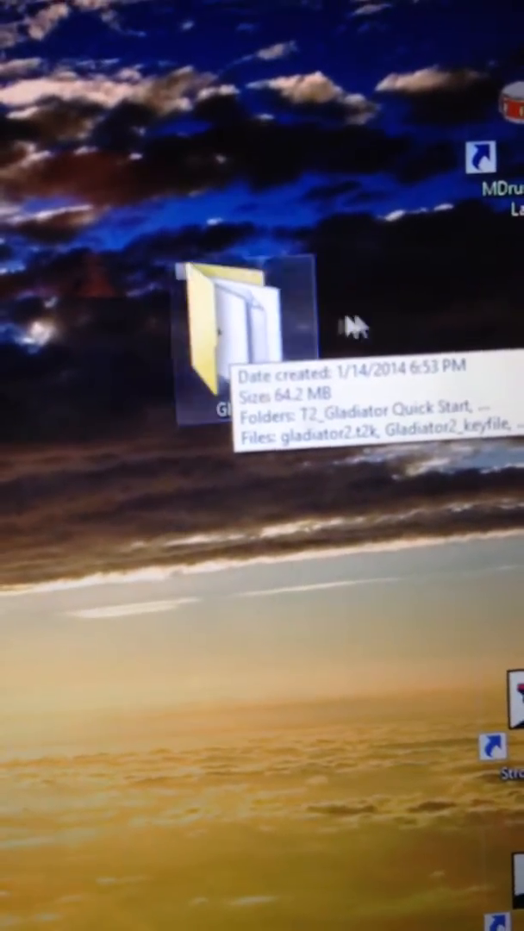
Open the desktop Gladiator folder and pick out the Tone2_Gladiator_v2.4_PC_64bit installer
double_click(224, 336)
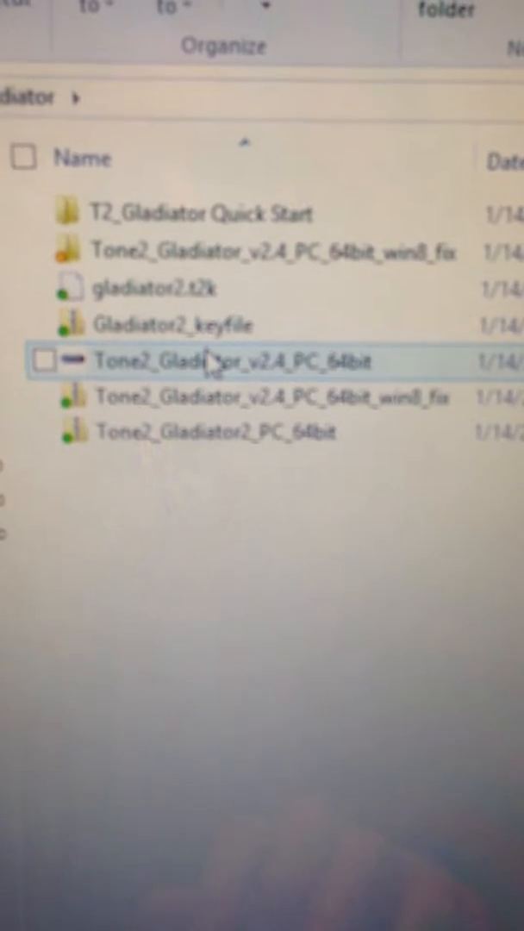
left_click(258, 255)
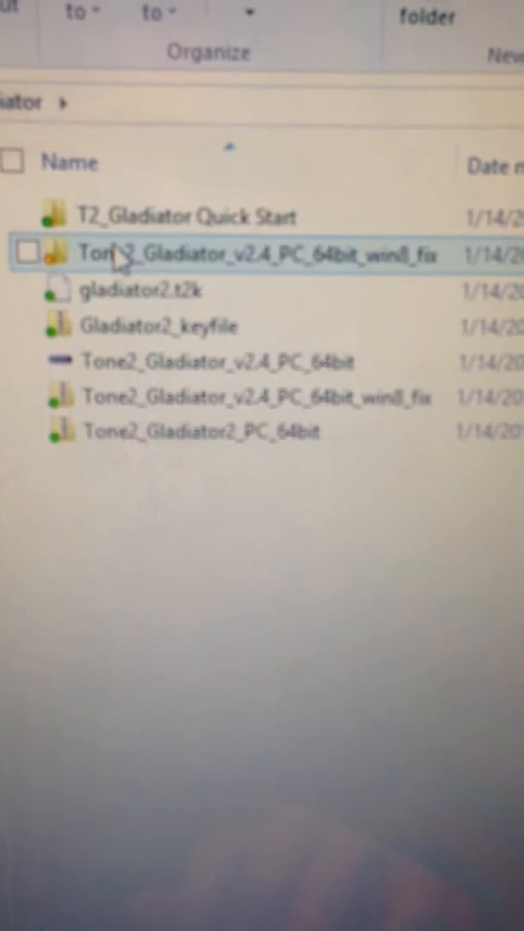
Extract the Tone2_Gladiator_v2.4_PC_64bit_win8_fix archive to its suggested folder, yielding GladiatorX64.dll and ReadMe
double_click(259, 254)
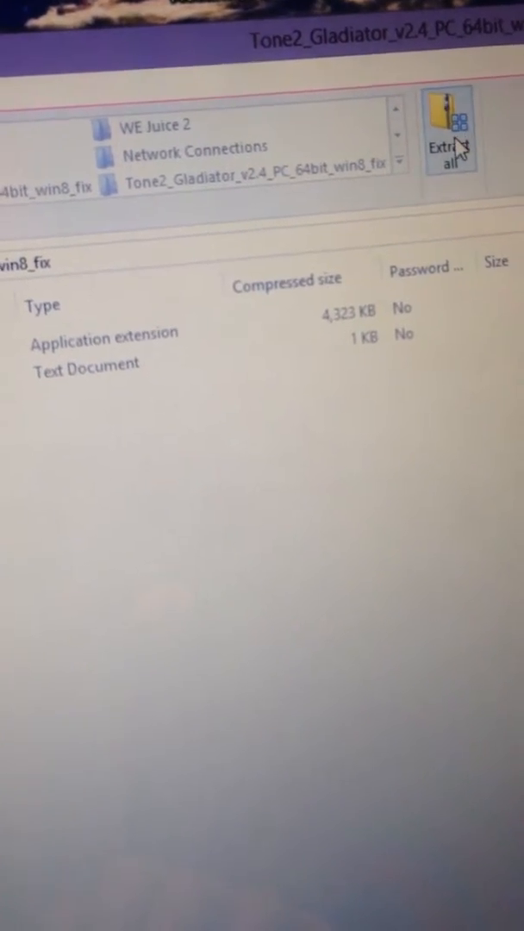
mouse_move(465, 138)
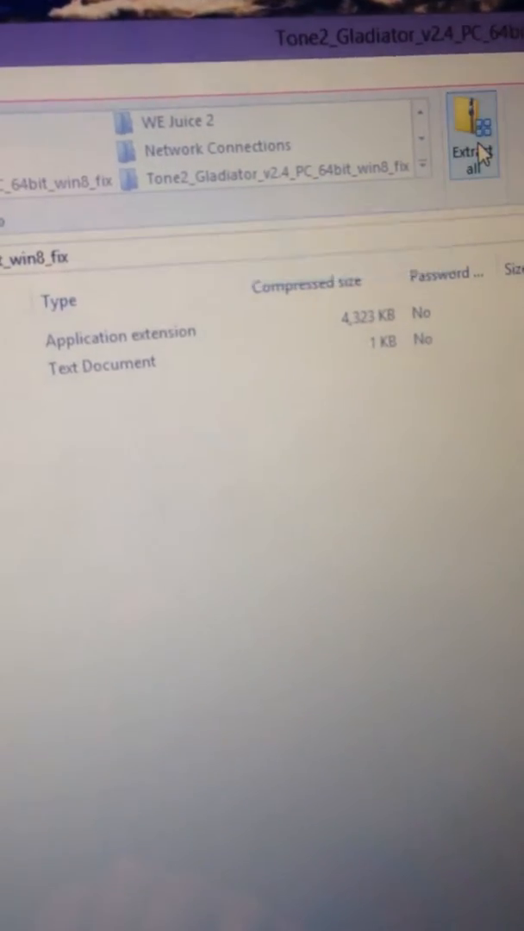
left_click(473, 152)
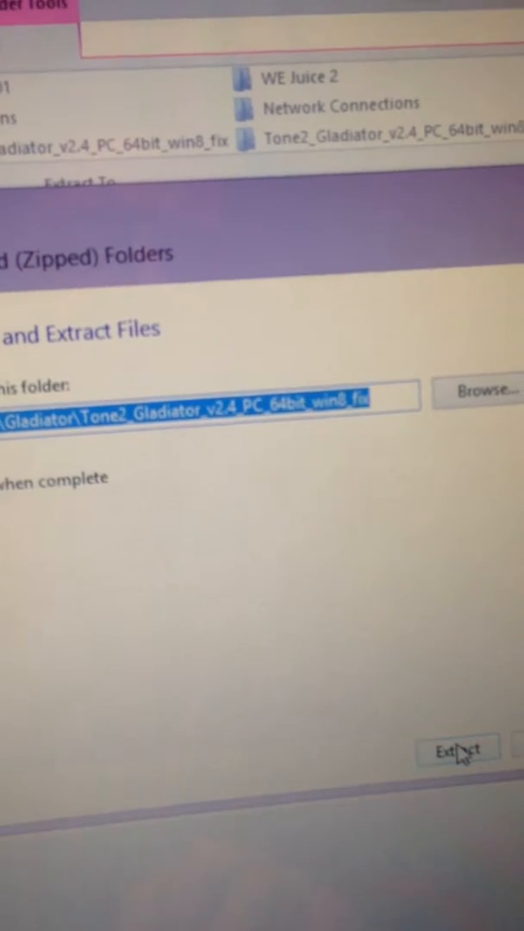
left_click(459, 748)
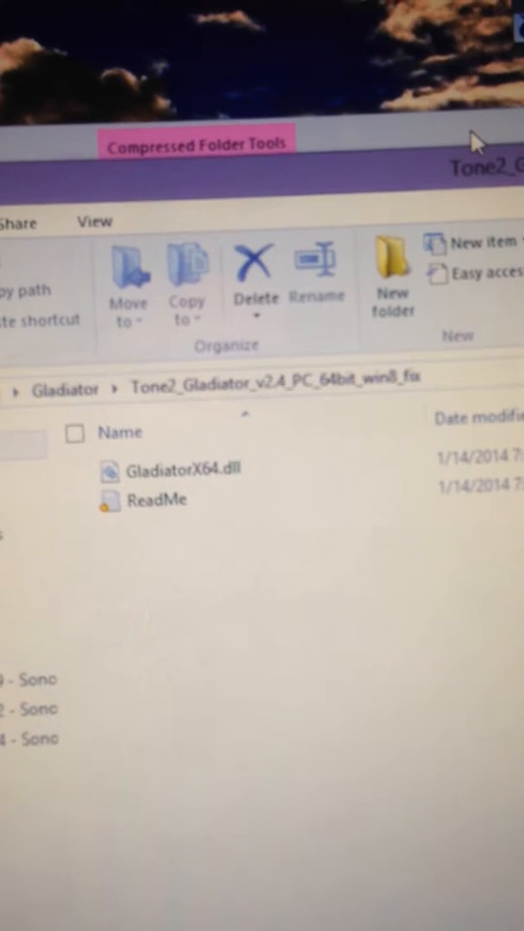
Return to the main Gladiator folder listing with the 64bit installer picked out
left_click(162, 170)
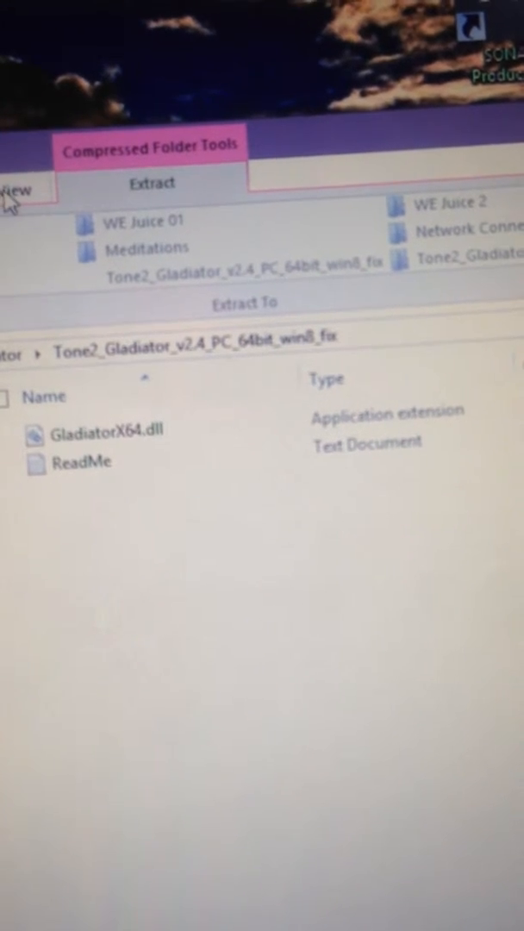
left_click(17, 190)
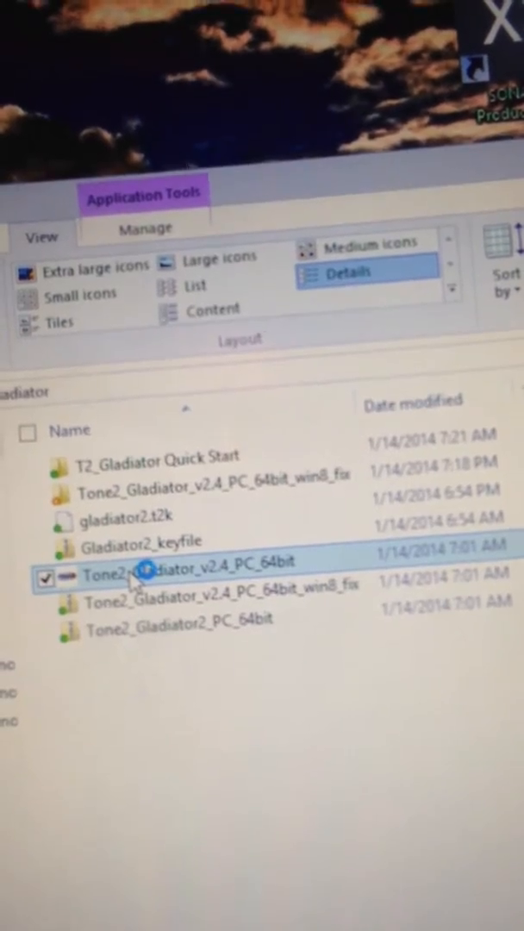
Run the Gladiator 64-bit installer, allow UAC changes and accept the license agreement
double_click(190, 572)
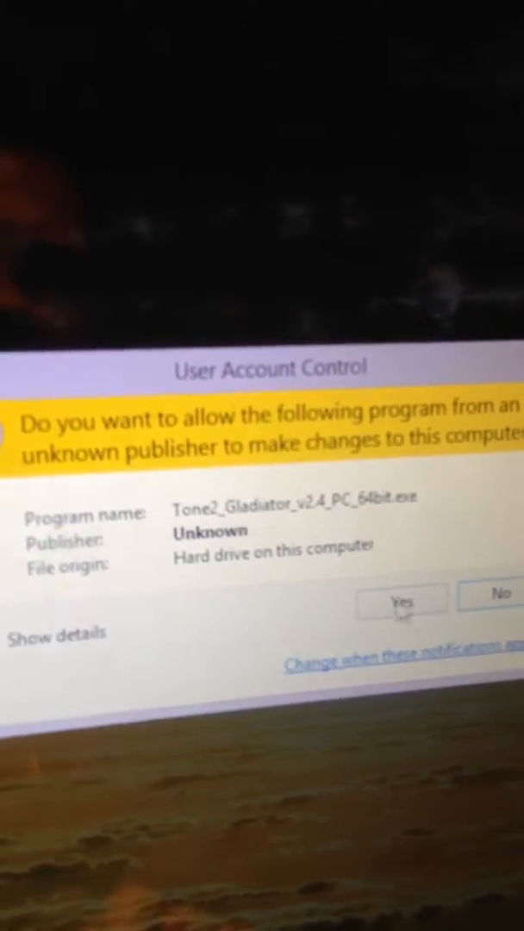
left_click(400, 598)
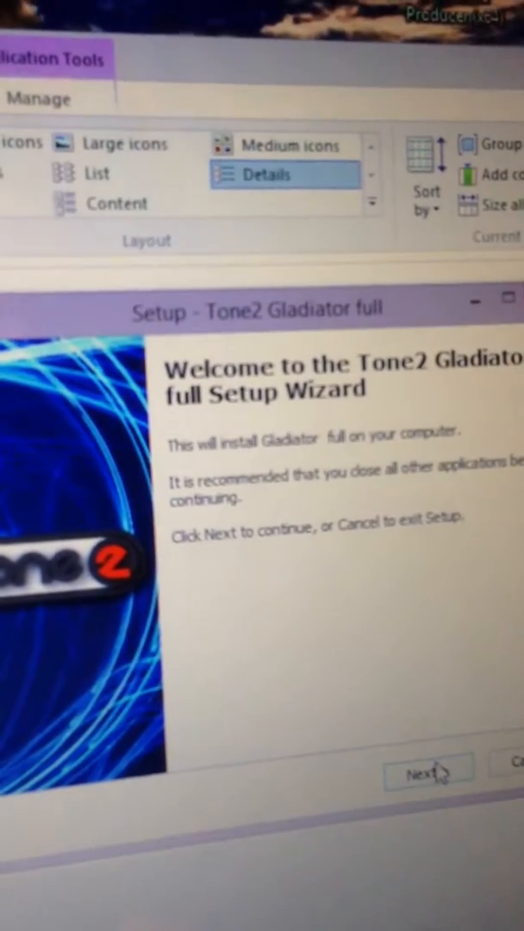
left_click(430, 768)
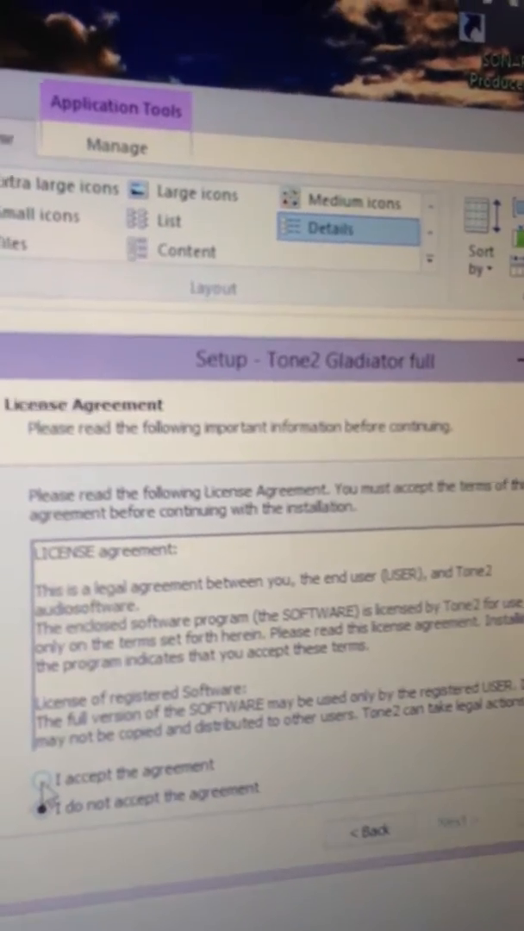
left_click(50, 765)
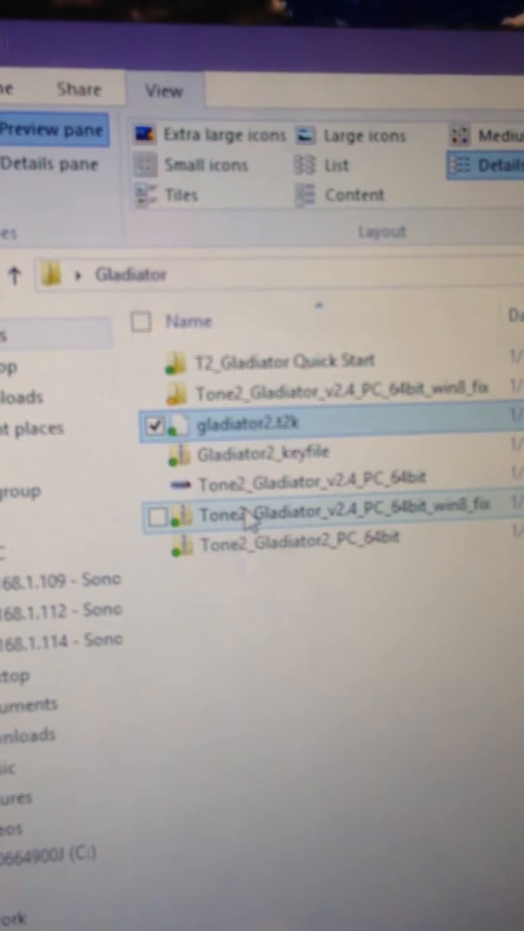
Open the gladiator2.t2k key file from the Gladiator folder
double_click(319, 513)
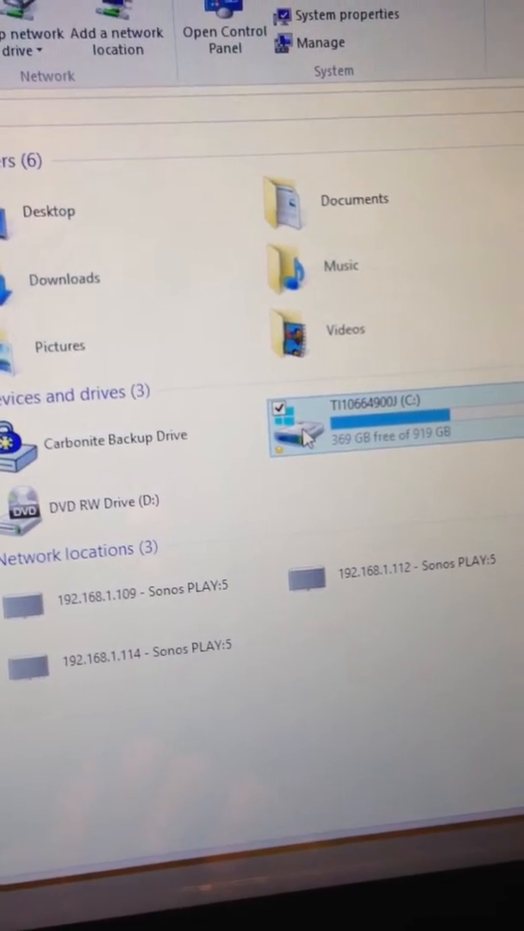
Browse C: to Cakewalk's VstPlugins folder and scroll to the Gladiator files
double_click(388, 424)
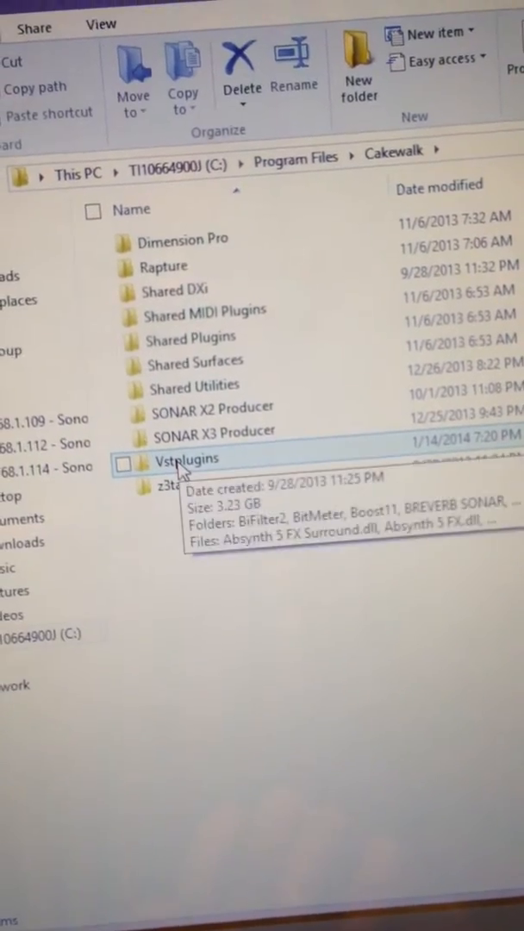
double_click(187, 459)
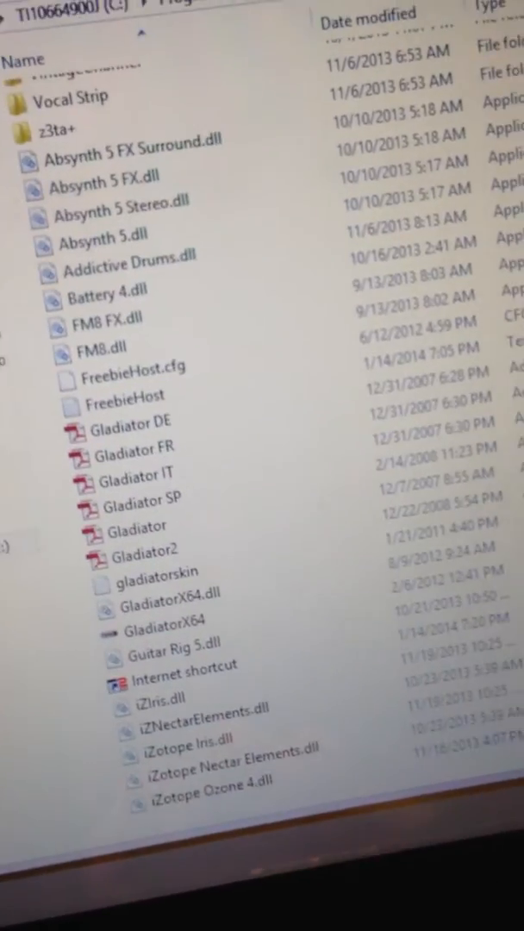
scroll("down", 3)
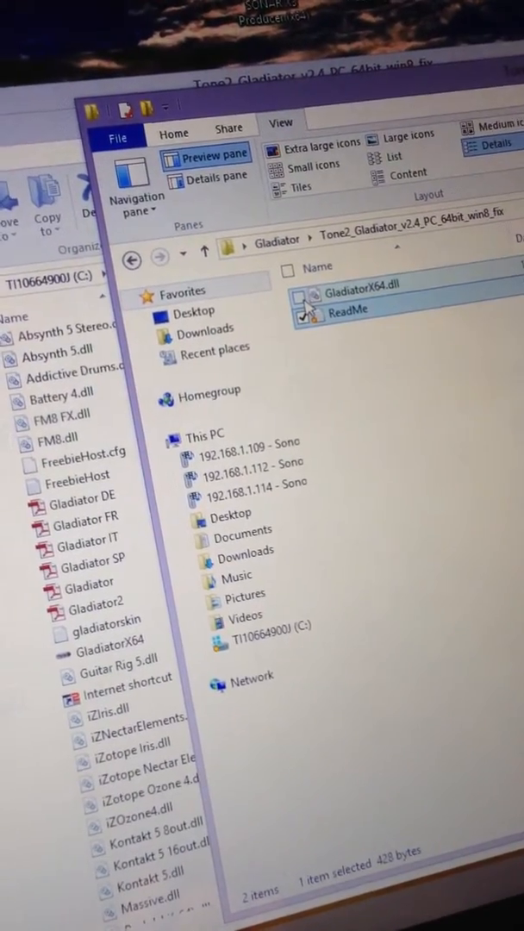
Go back up to the Gladiator folder via the address bar breadcrumb
left_click(300, 286)
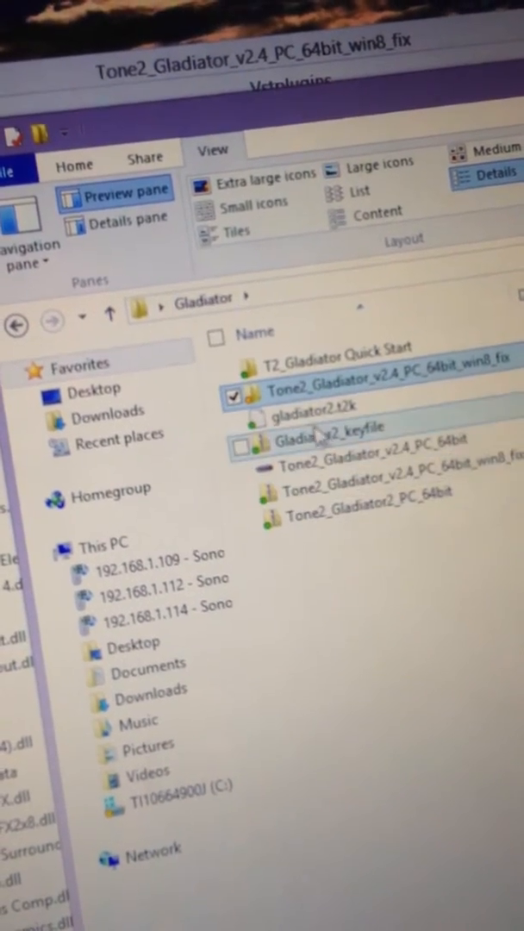
Select the Gladiator2_keyfile item and switch over to SONAR X3 Producer
left_click(302, 427)
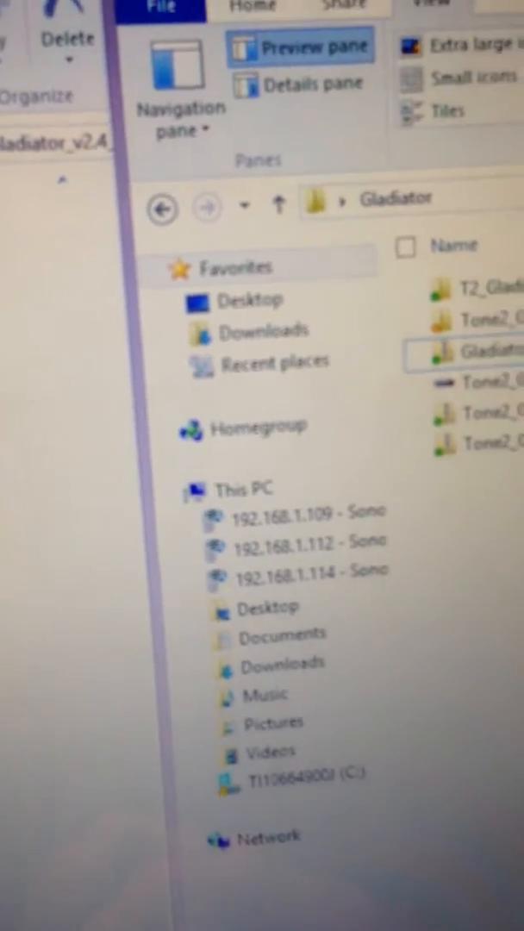
left_click(293, 110)
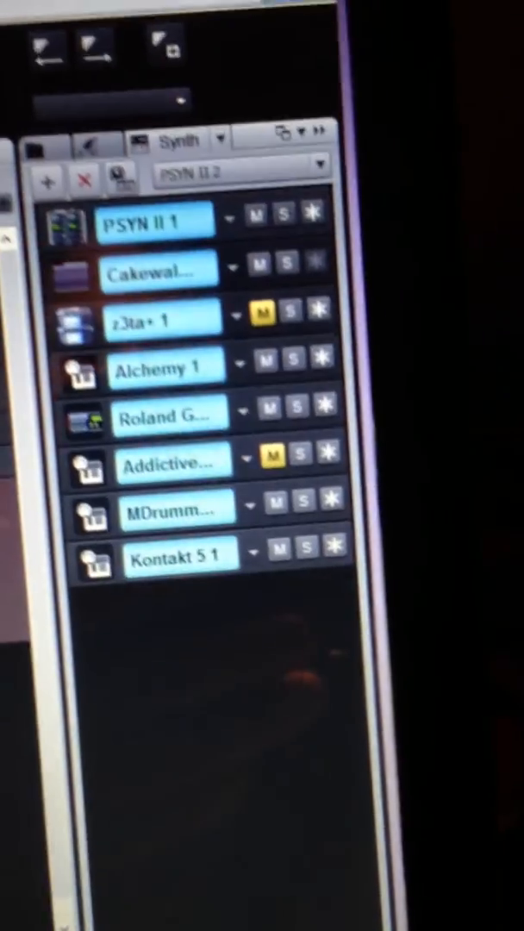
Browse the Synth Rack's Insert Synth menu through its full length looking for Gladiator
left_click(48, 181)
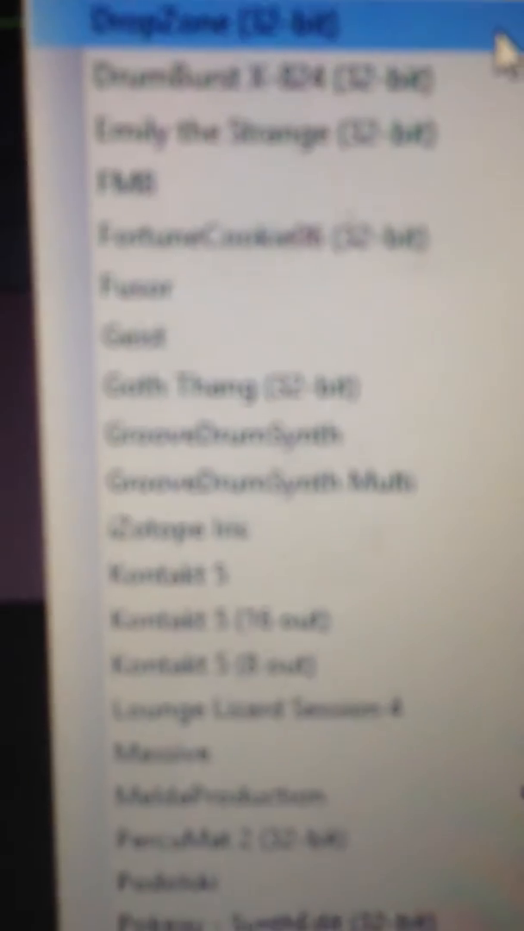
scroll("down", 3)
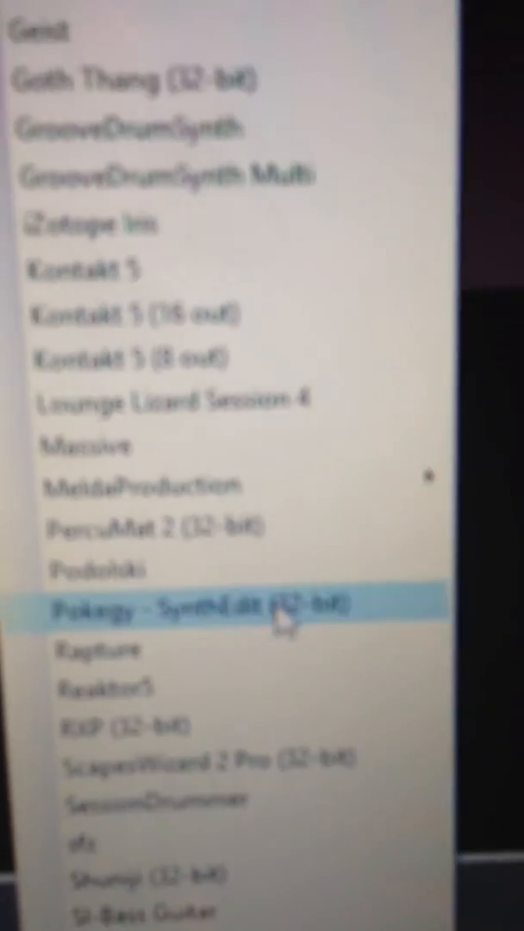
scroll("down", 3)
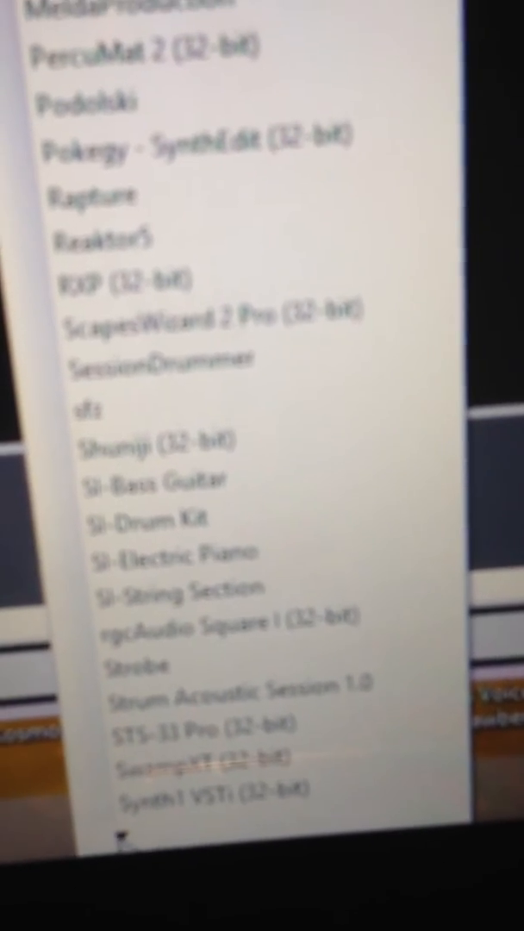
scroll("down", 3)
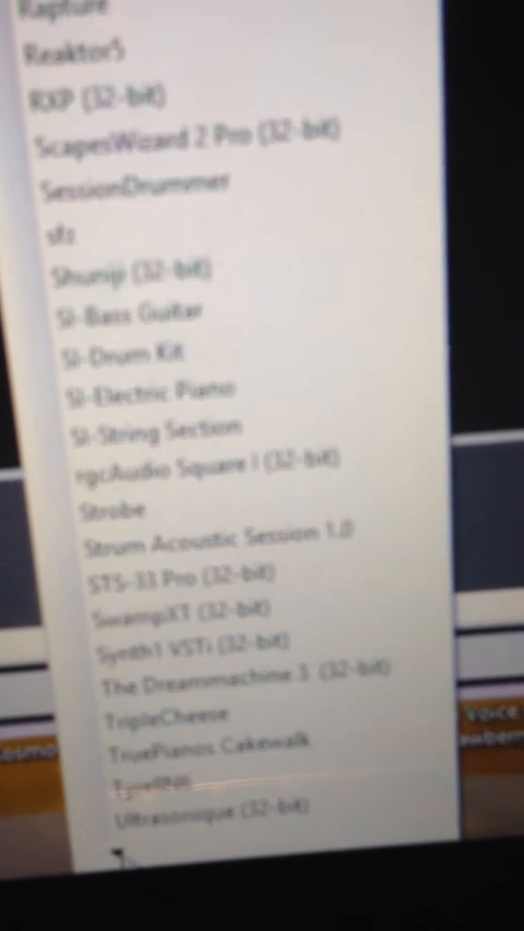
scroll("down", 3)
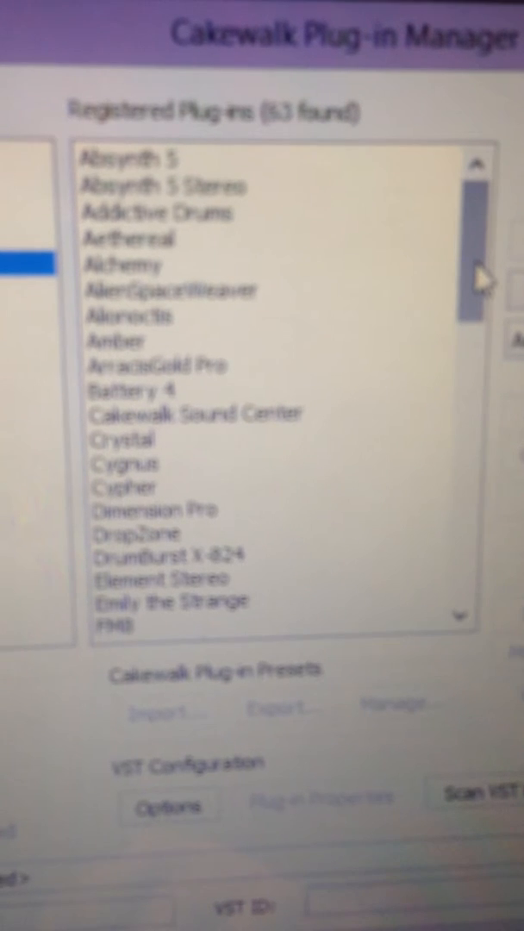
Scroll the registered instrument plug-in list in Plug-in Manager looking for Gladiator
scroll("down", 3)
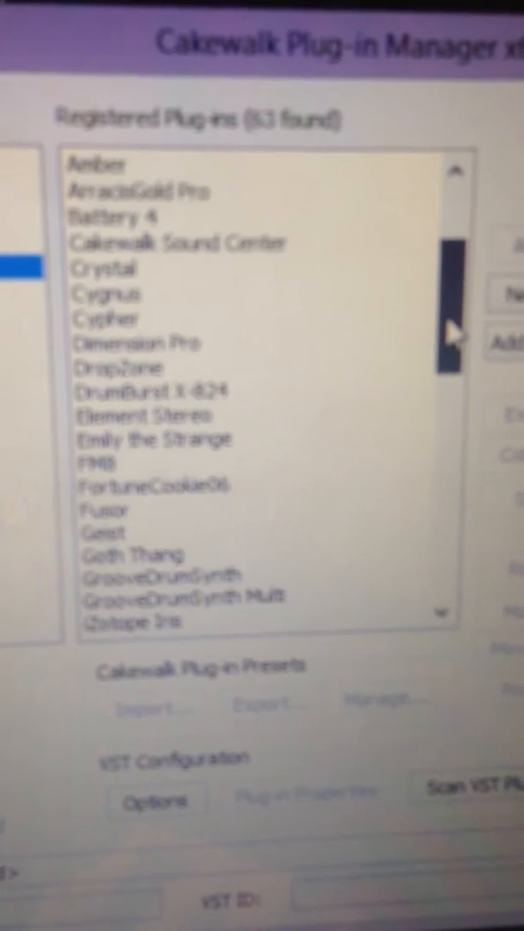
scroll("down", 3)
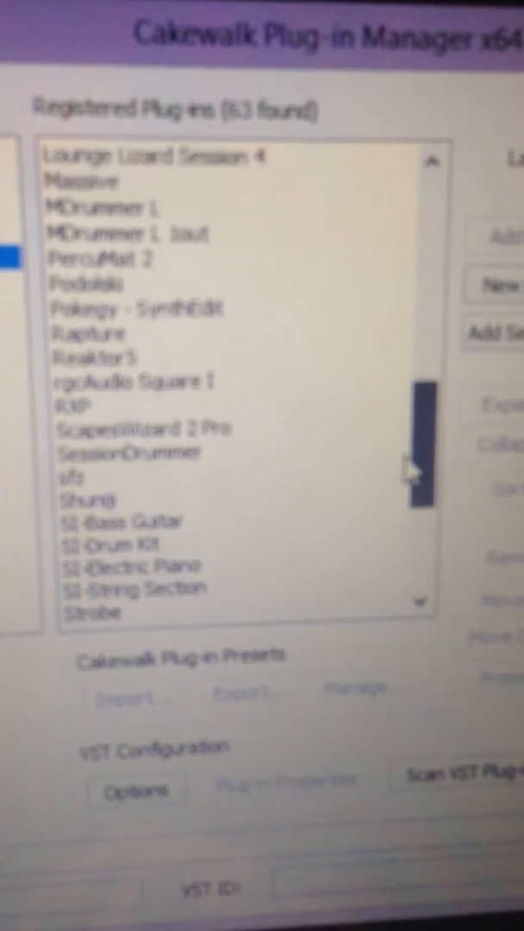
scroll("down", 3)
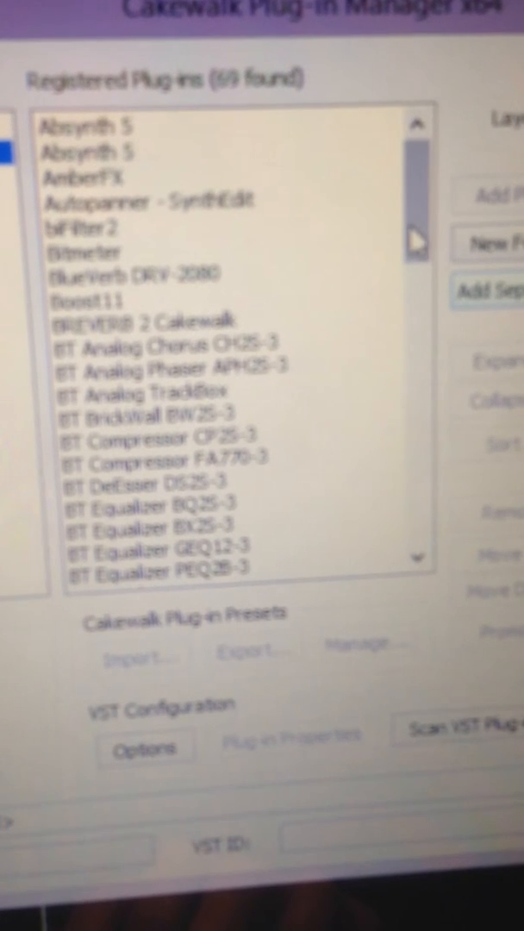
Scroll the VST effect and DirectX effect plug-in lists, still finding no Gladiator entry
scroll("down", 3)
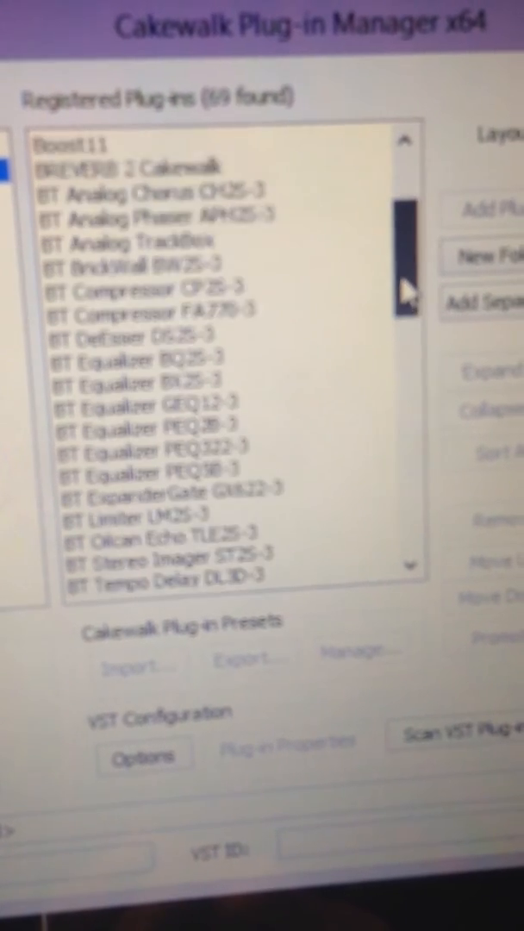
scroll("down", 3)
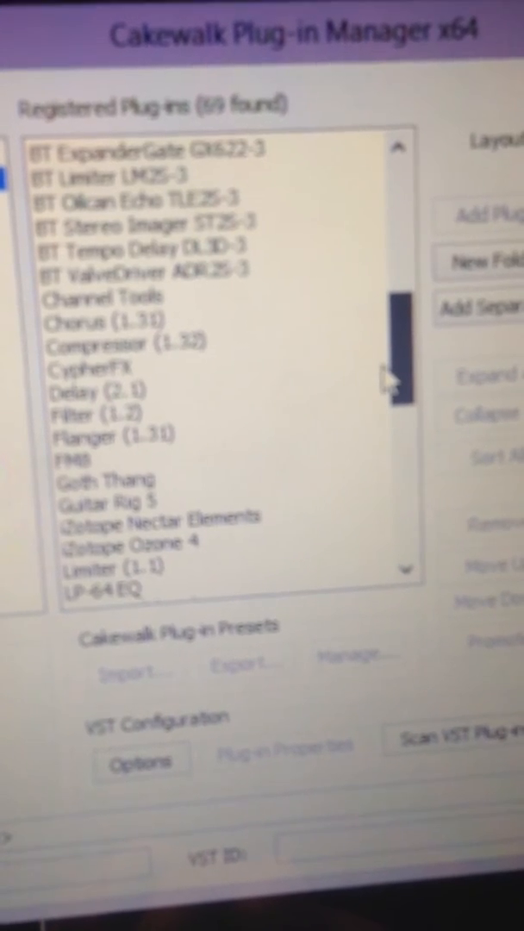
scroll("down", 3)
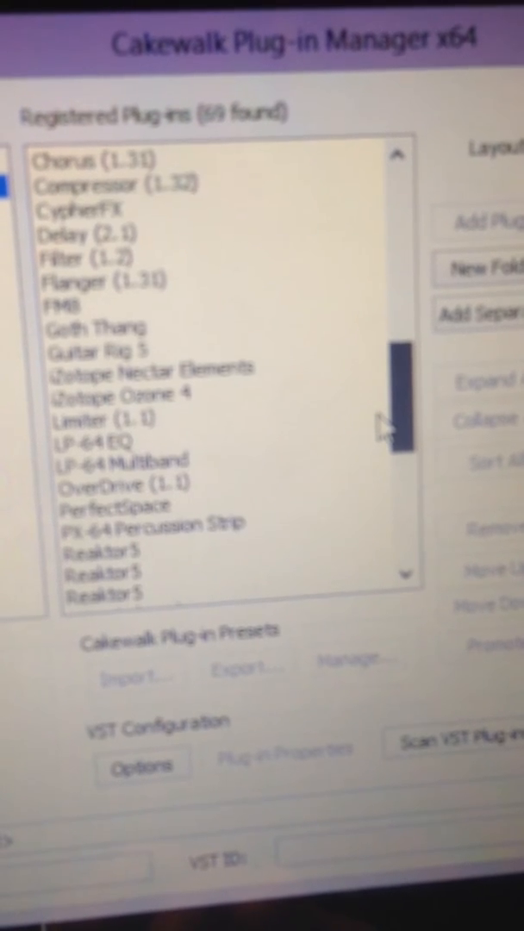
scroll("down", 3)
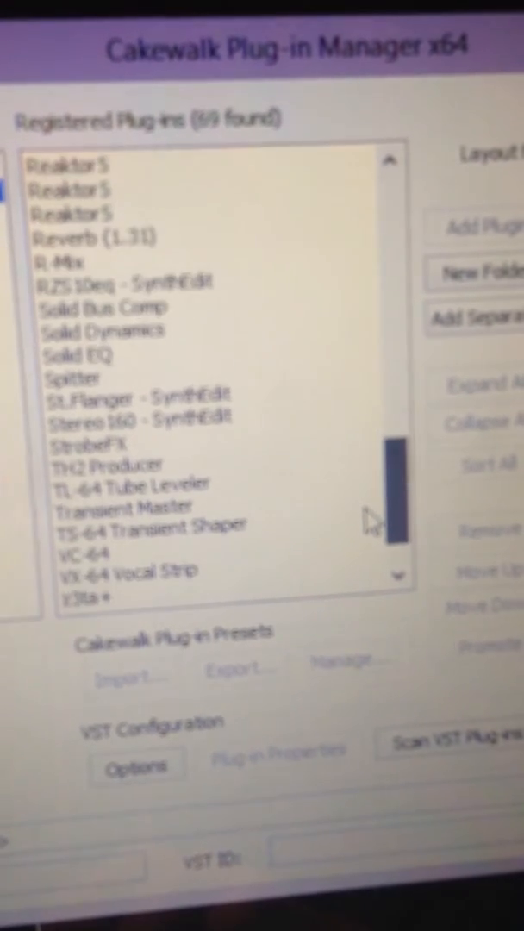
scroll("down", 3)
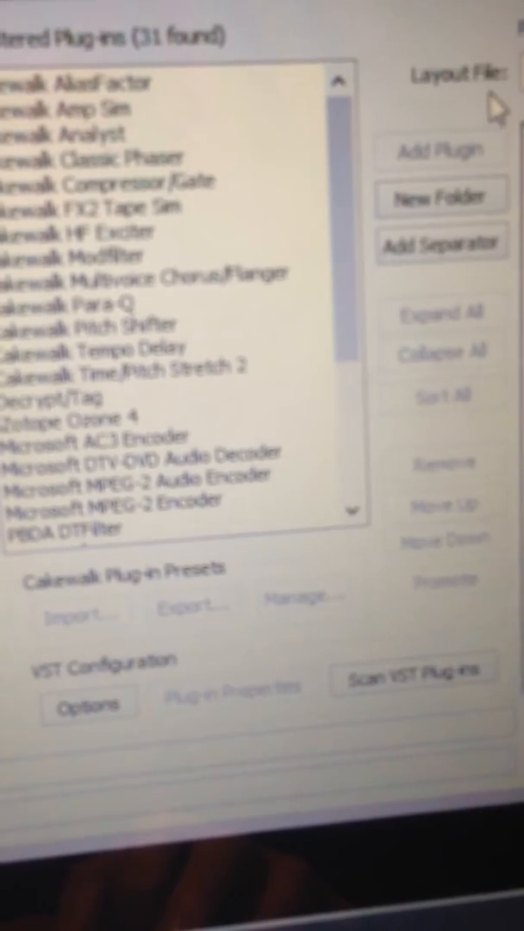
scroll("down", 3)
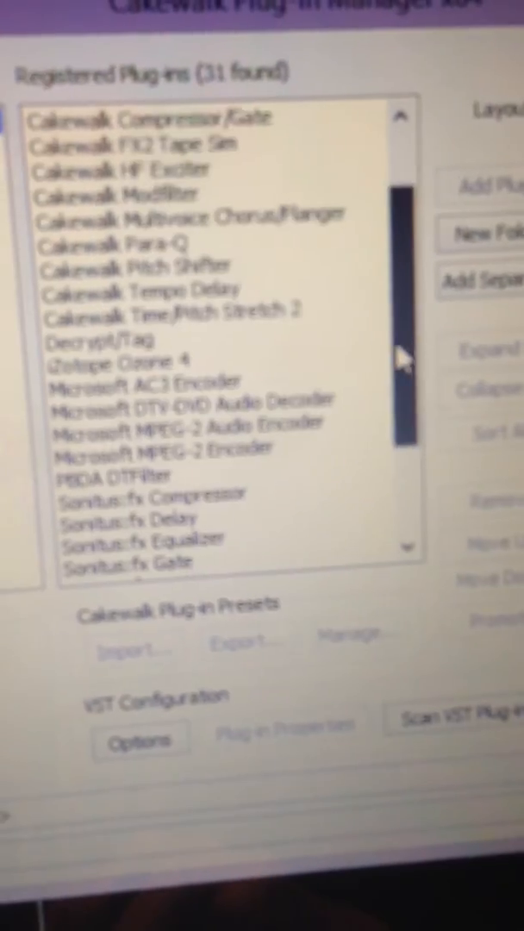
scroll("down", 3)
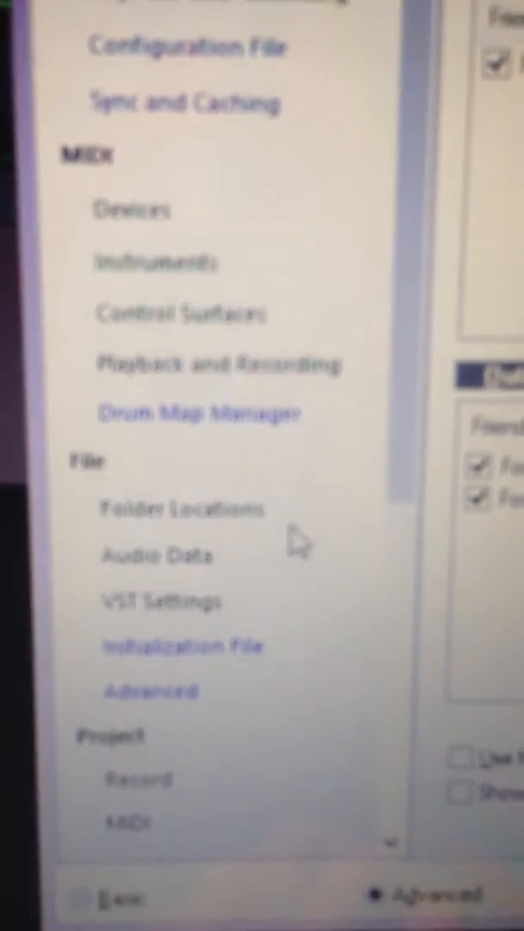
Show the VST Settings preferences page with its plug-in scan folder paths
left_click(163, 612)
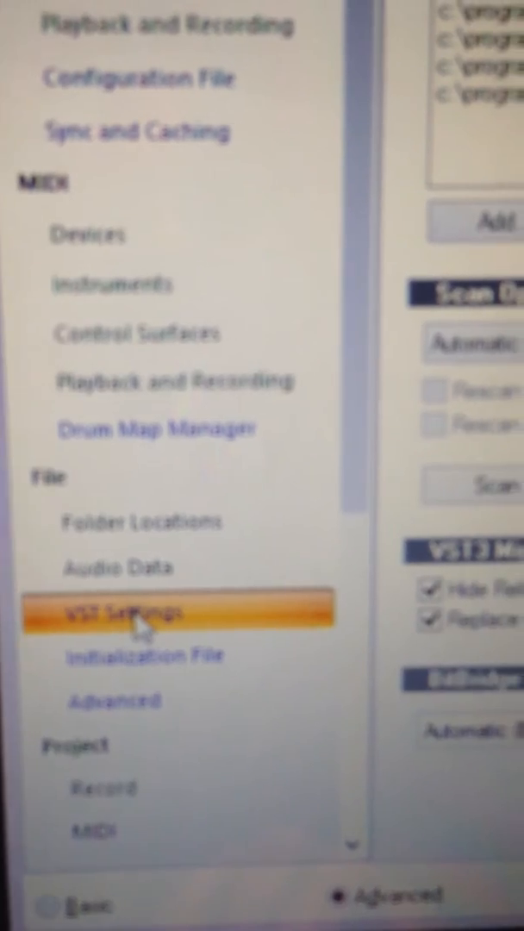